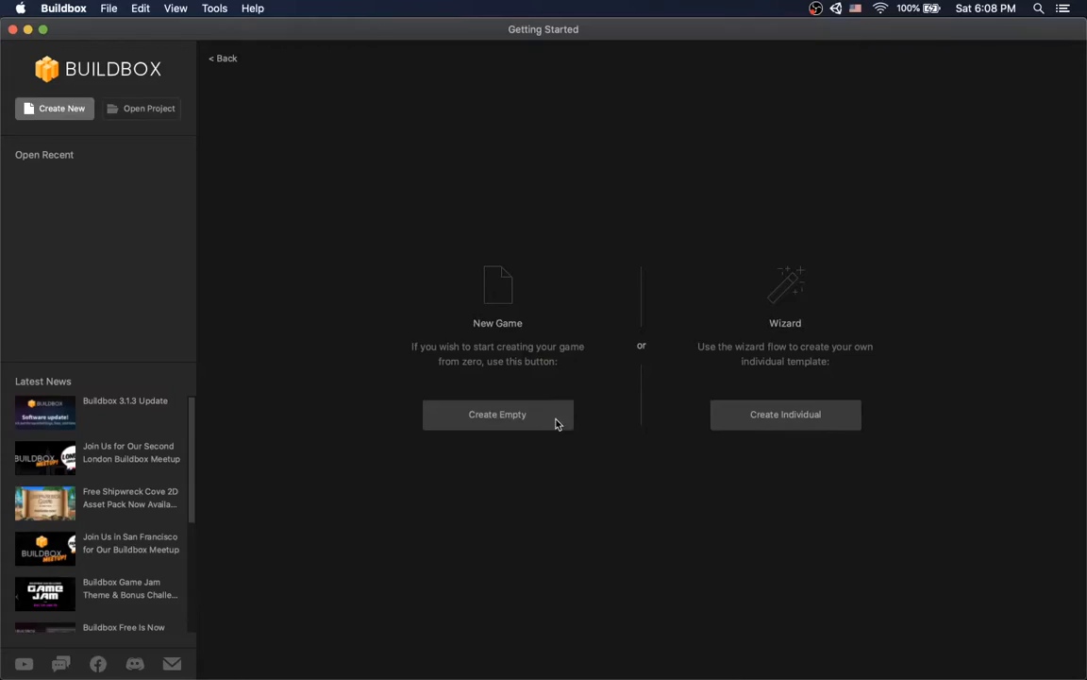
- Create an empty new game from the Getting Started screen
{"action": "left_click", "coordinate": [497, 414]}
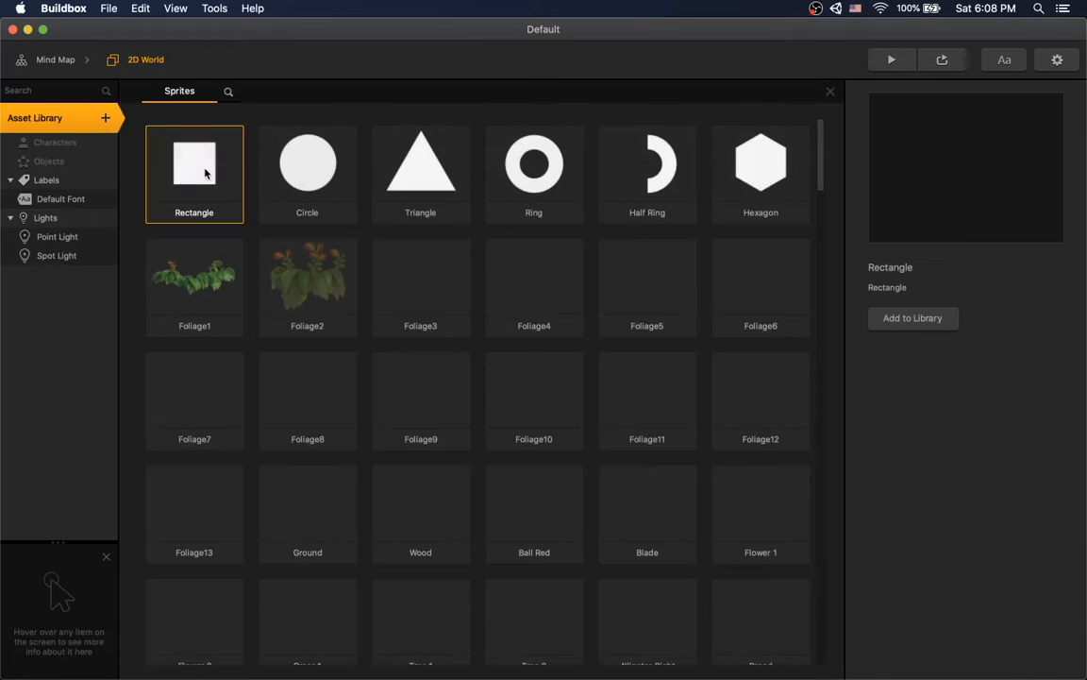
- Add Rectangle, Circle, Triangle and Sky sprites, stretching the rectangle into a wide bottom platform
{"action": "left_click", "coordinate": [307, 173]}
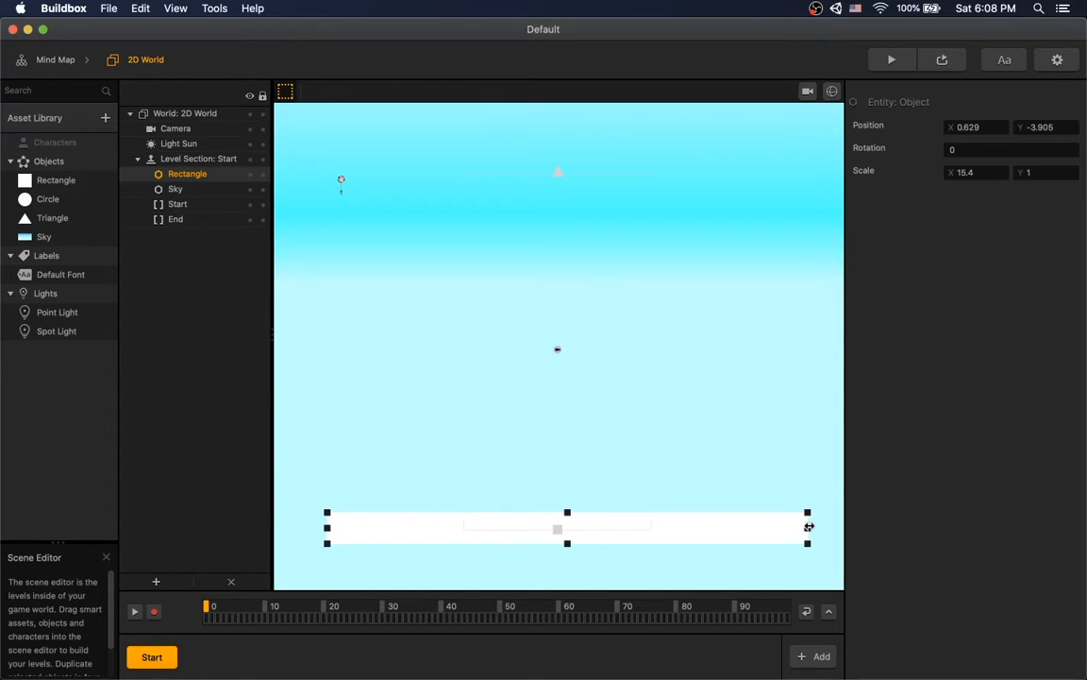
- Check Project Settings, then rename Rectangle, Circle and Triangle to Ground, Snow and Spawner
{"action": "left_click", "coordinate": [1057, 59]}
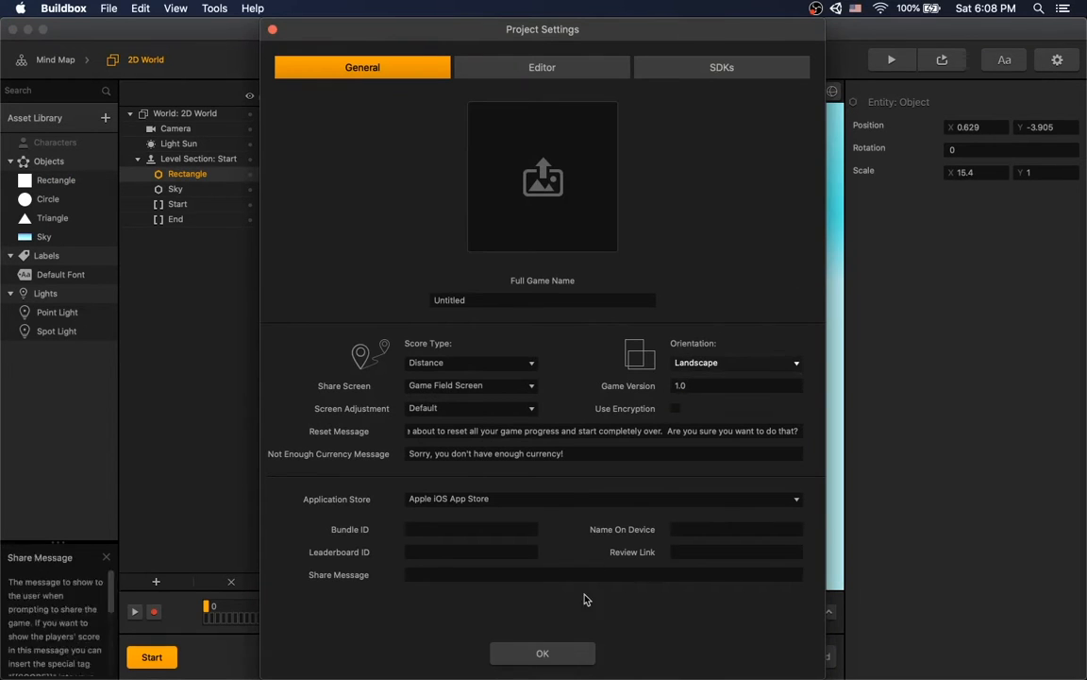
{"action": "left_click", "coordinate": [542, 653]}
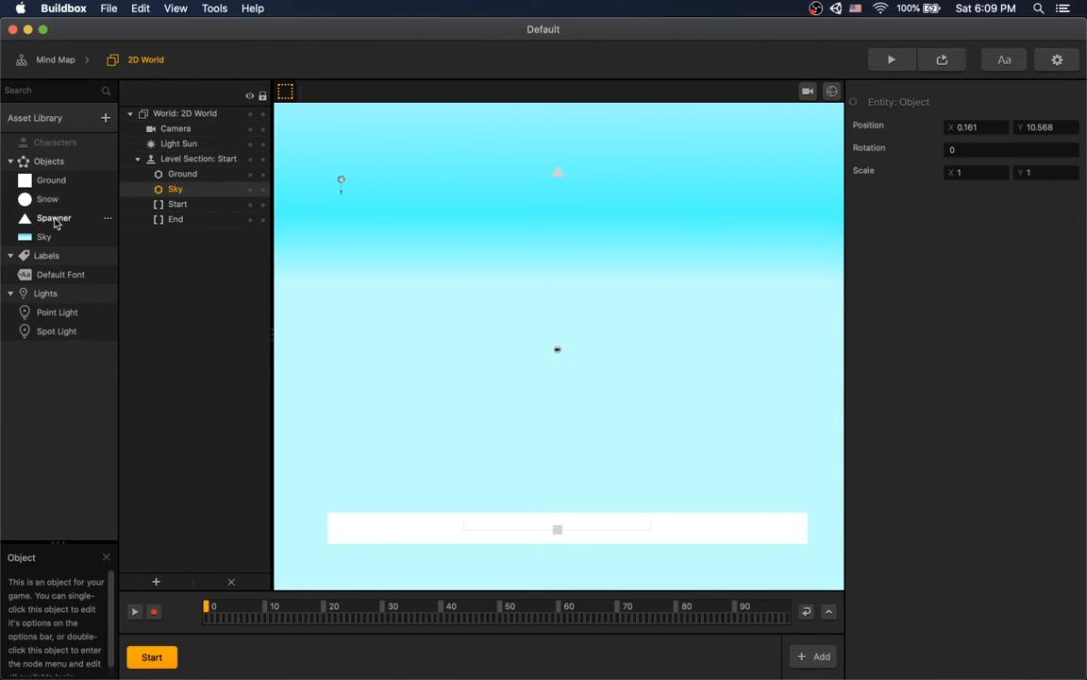
{"action": "left_click", "coordinate": [54, 217]}
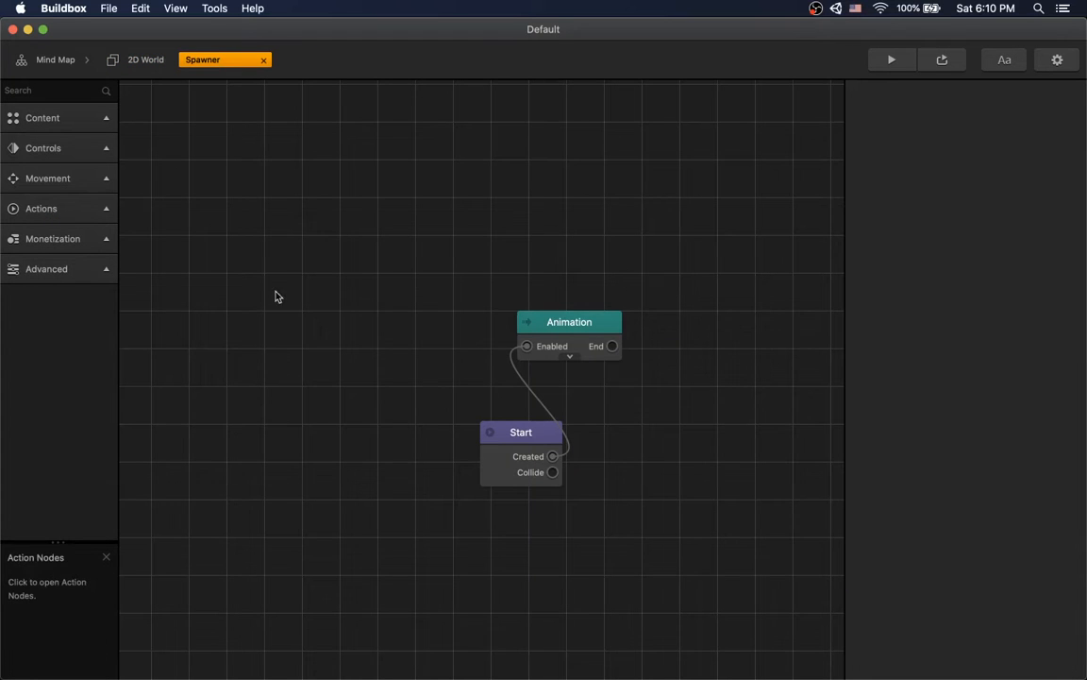
- Replace Animation with Start→Timer (.002)→Spawn of Snow, X offset ±15
{"action": "left_click", "coordinate": [569, 322]}
{"action": "type", "text": "tim"}
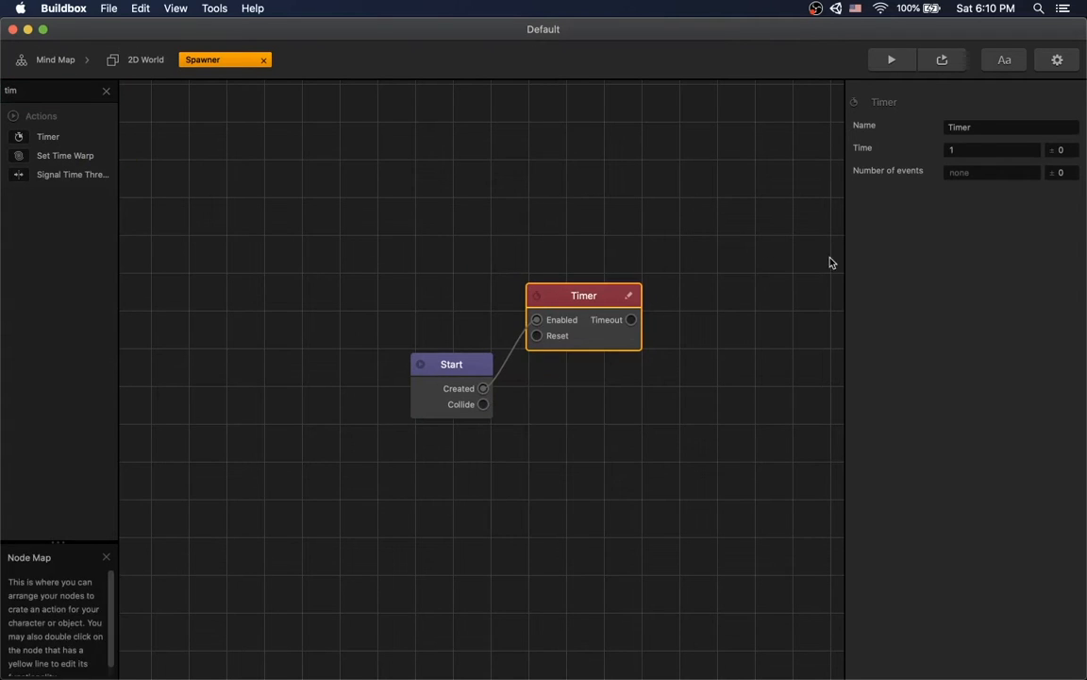
{"action": "type", "text": ".002"}
{"action": "type", "text": "sp"}
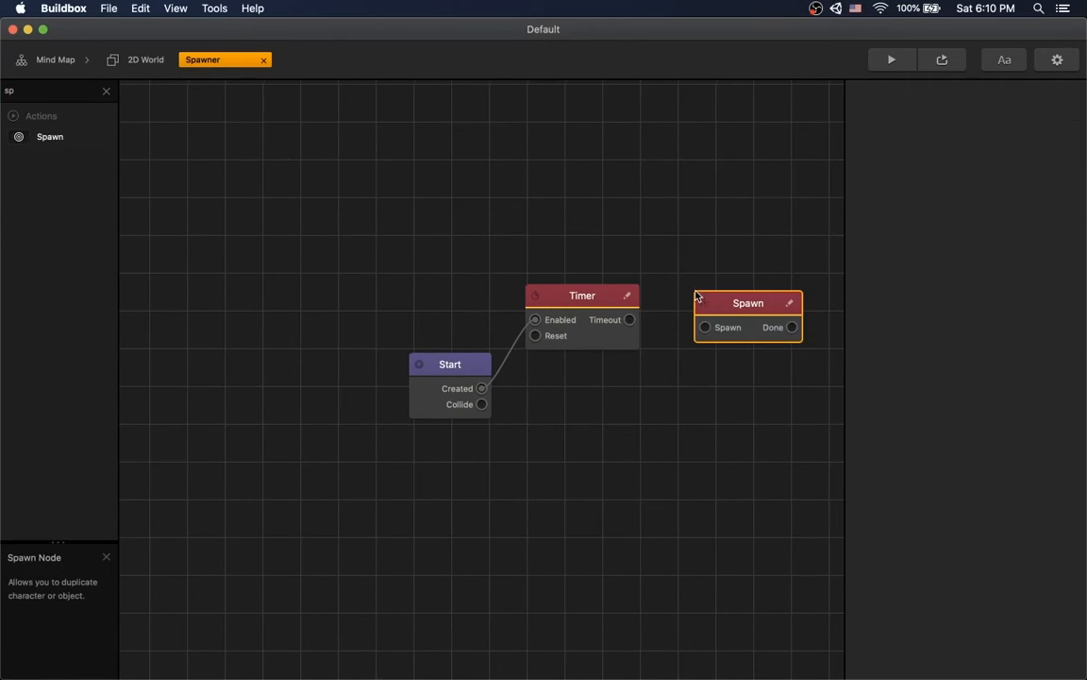
{"action": "left_click", "coordinate": [747, 302]}
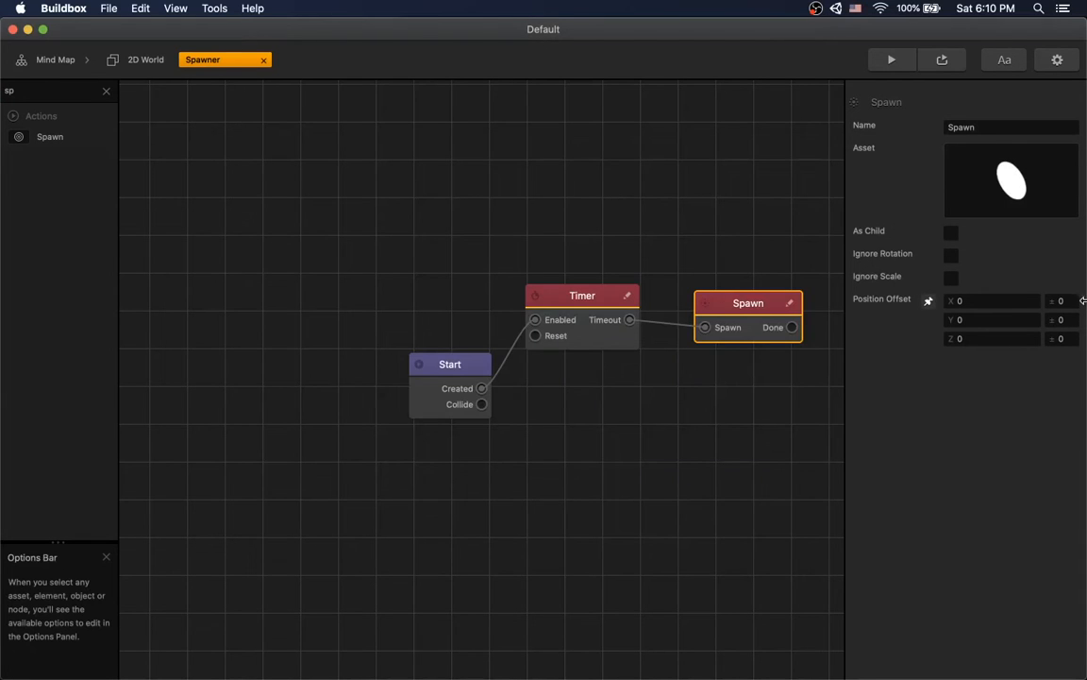
{"action": "type", "text": "15"}
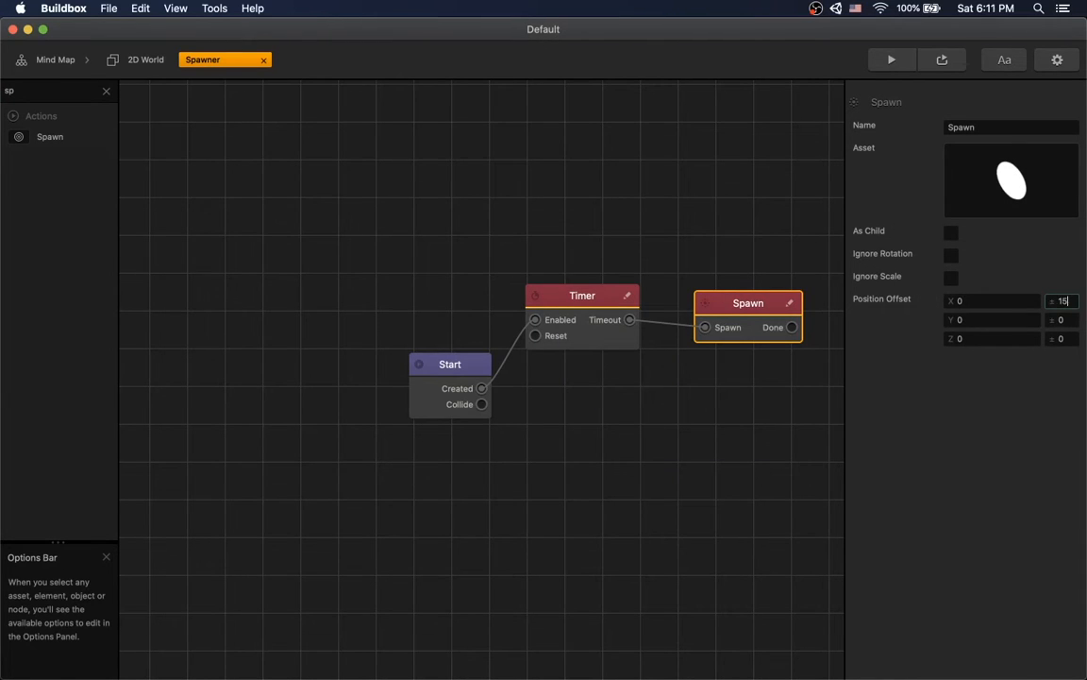
- Add a Move node to Snow's Start with Speed Y set to -5
{"action": "left_click", "coordinate": [146, 60]}
{"action": "type", "text": "mov"}
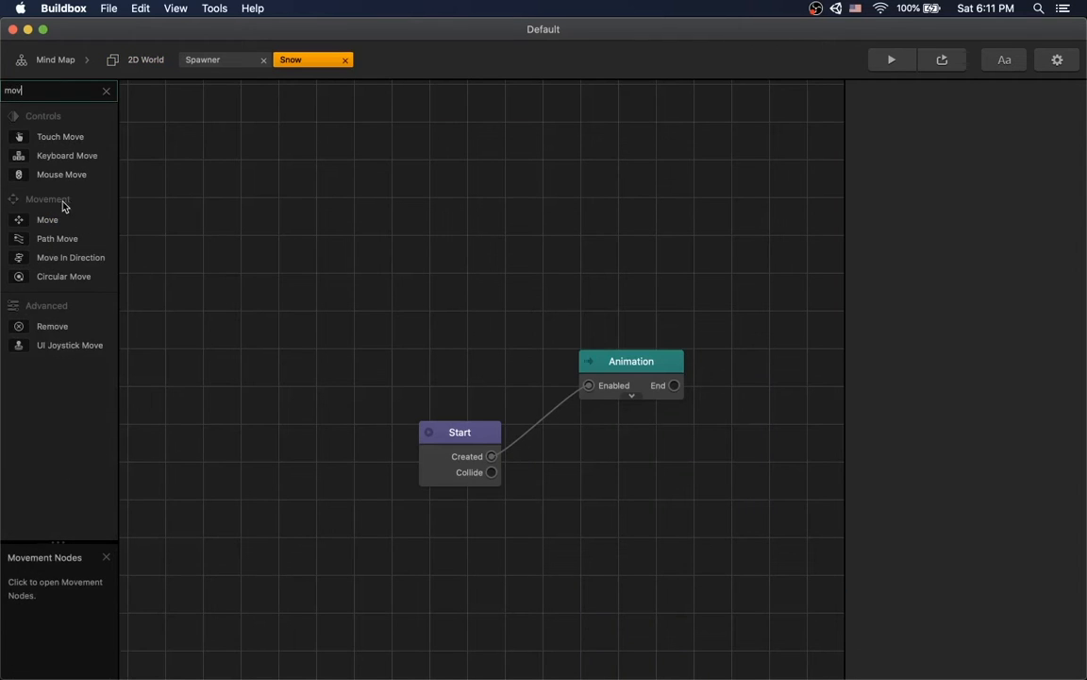
{"action": "left_click", "coordinate": [46, 219]}
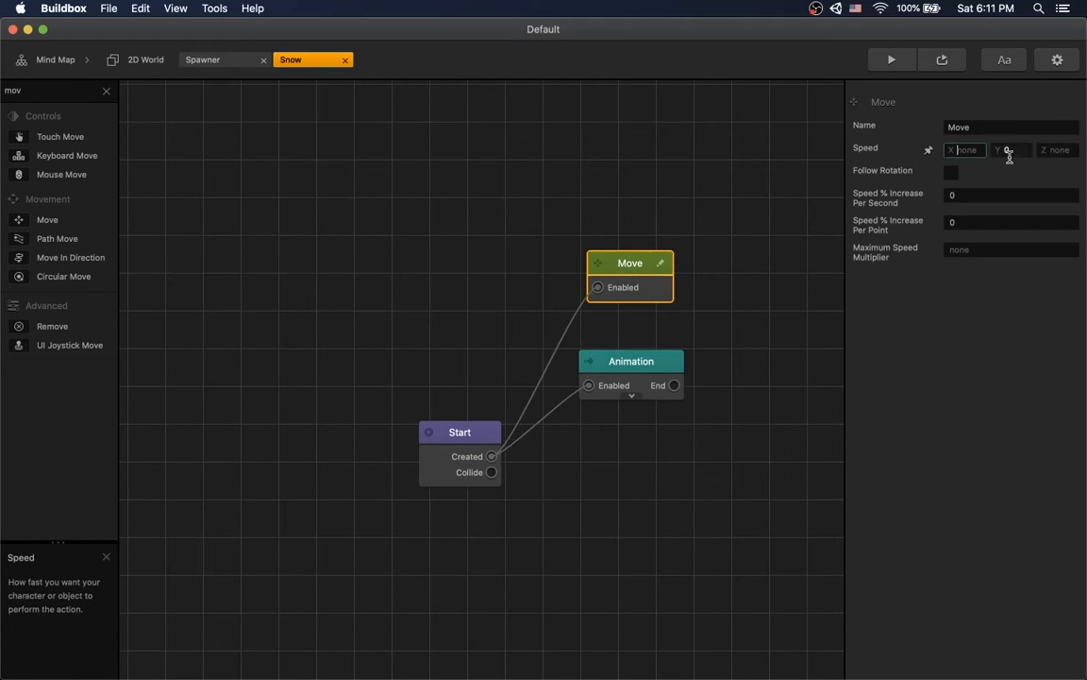
{"action": "type", "text": "-5"}
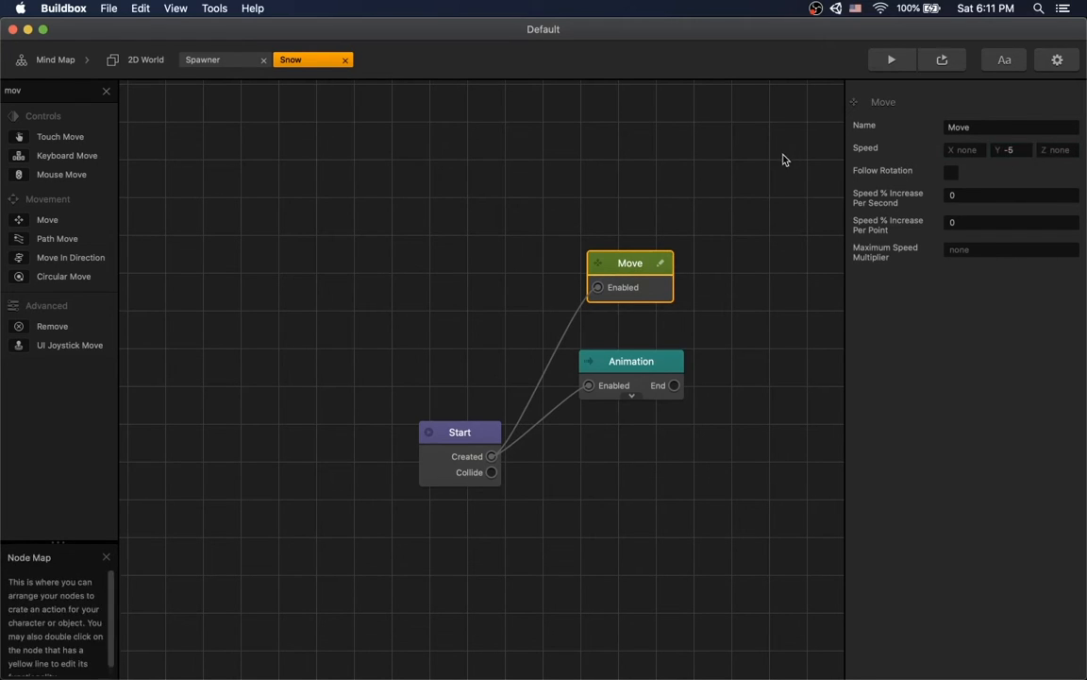
{"action": "left_click", "coordinate": [631, 360]}
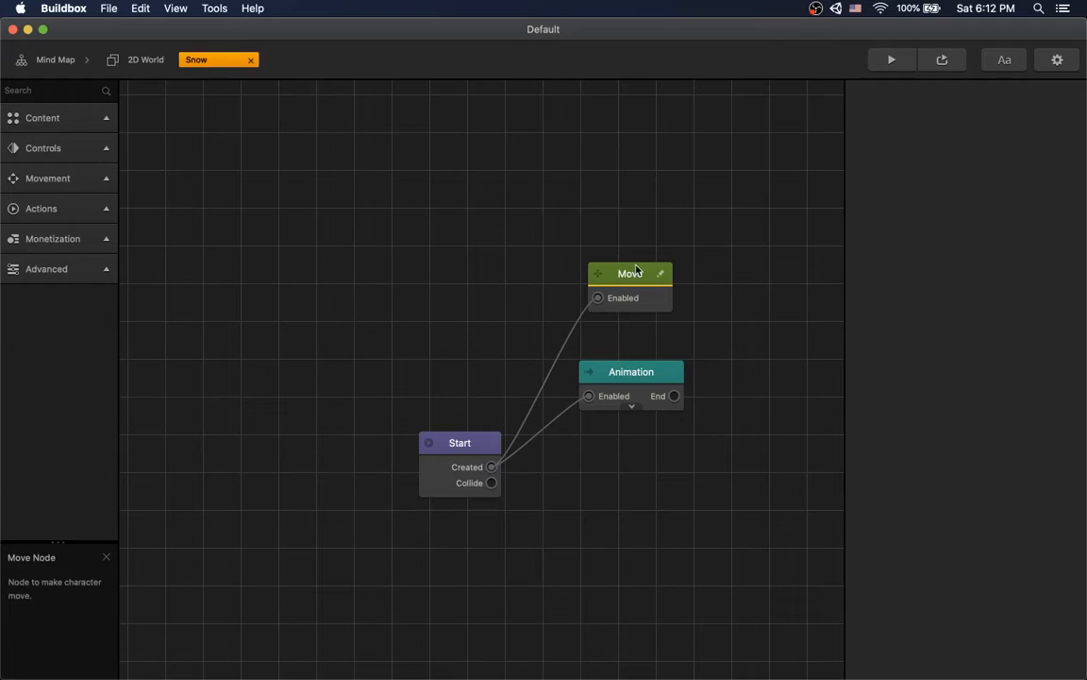
- Wire a Random 5 node to five Scale and Move nodes, then select the Sky for a snowy forest image
{"action": "left_click", "coordinate": [630, 371]}
{"action": "type", "text": "rand"}
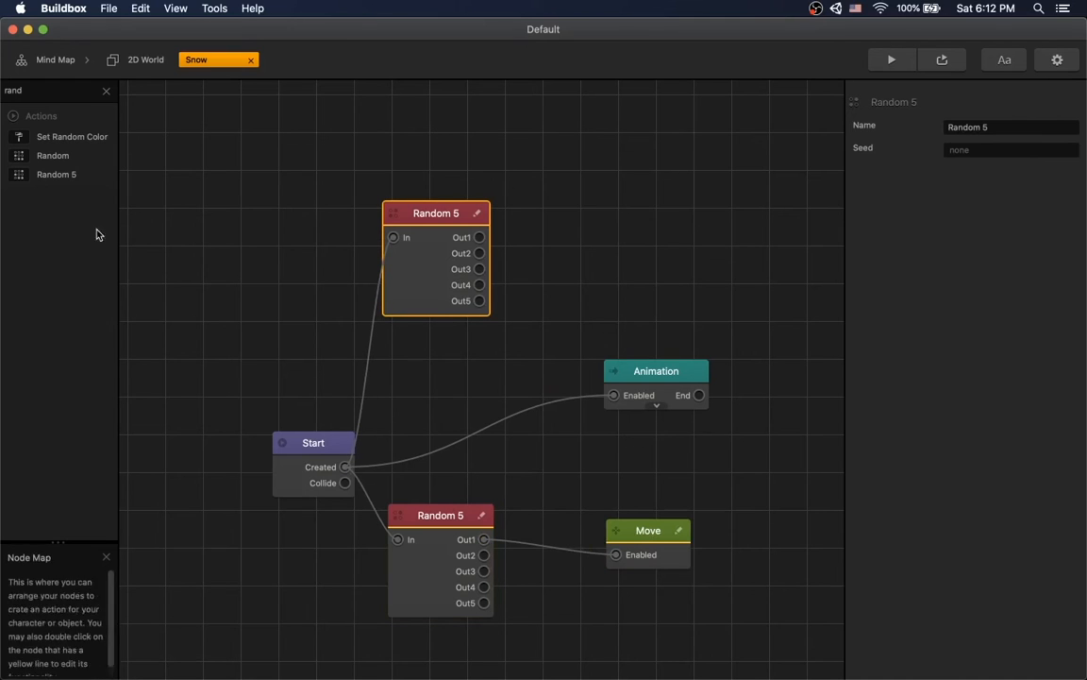
{"action": "type", "text": "sc"}
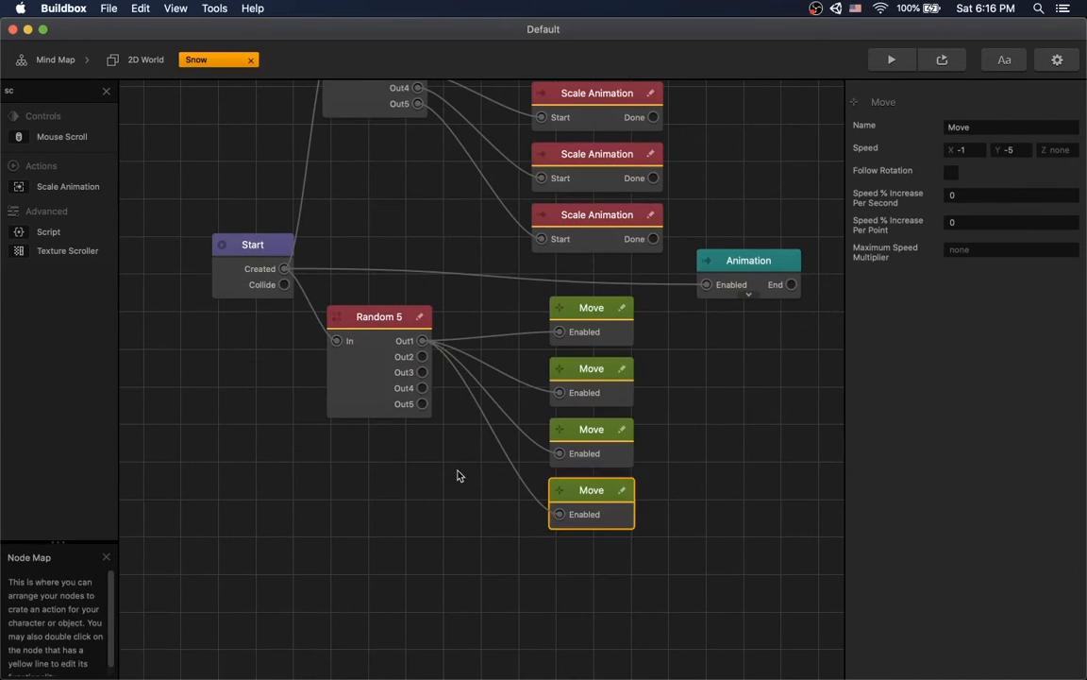
{"action": "left_click", "coordinate": [965, 149]}
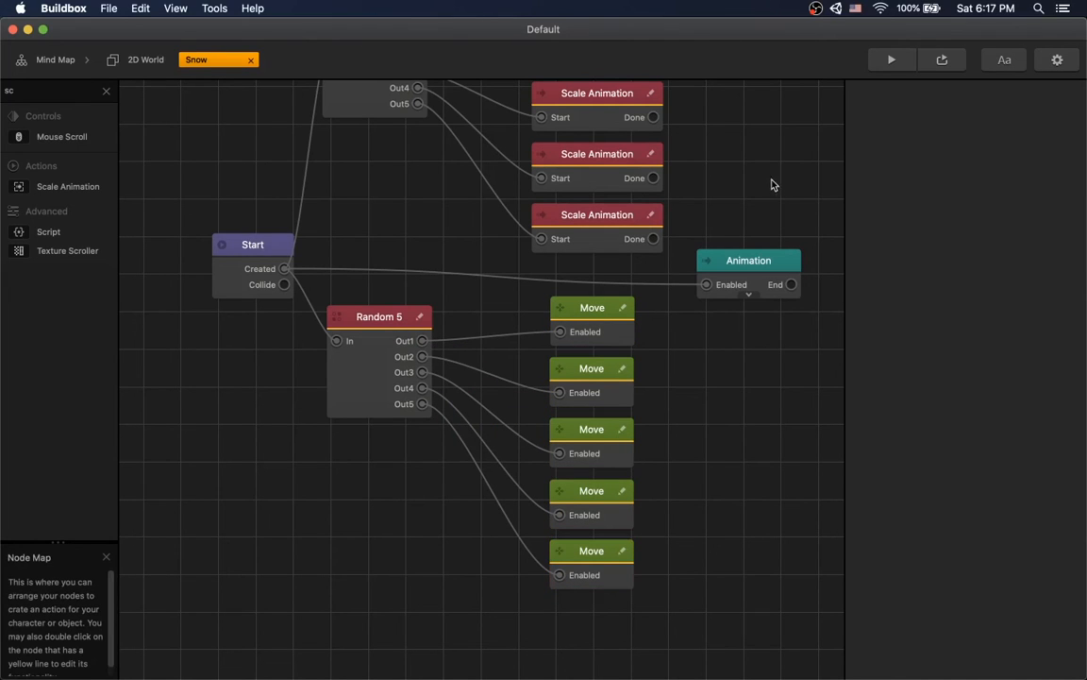
{"action": "left_click", "coordinate": [890, 59]}
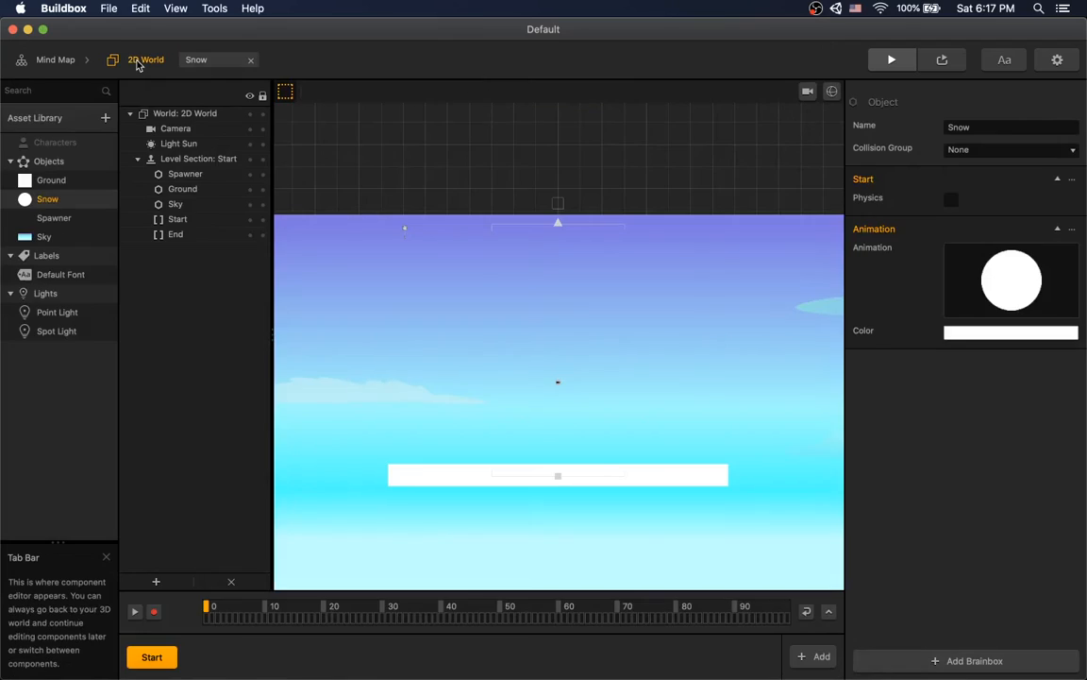
{"action": "left_click", "coordinate": [175, 204]}
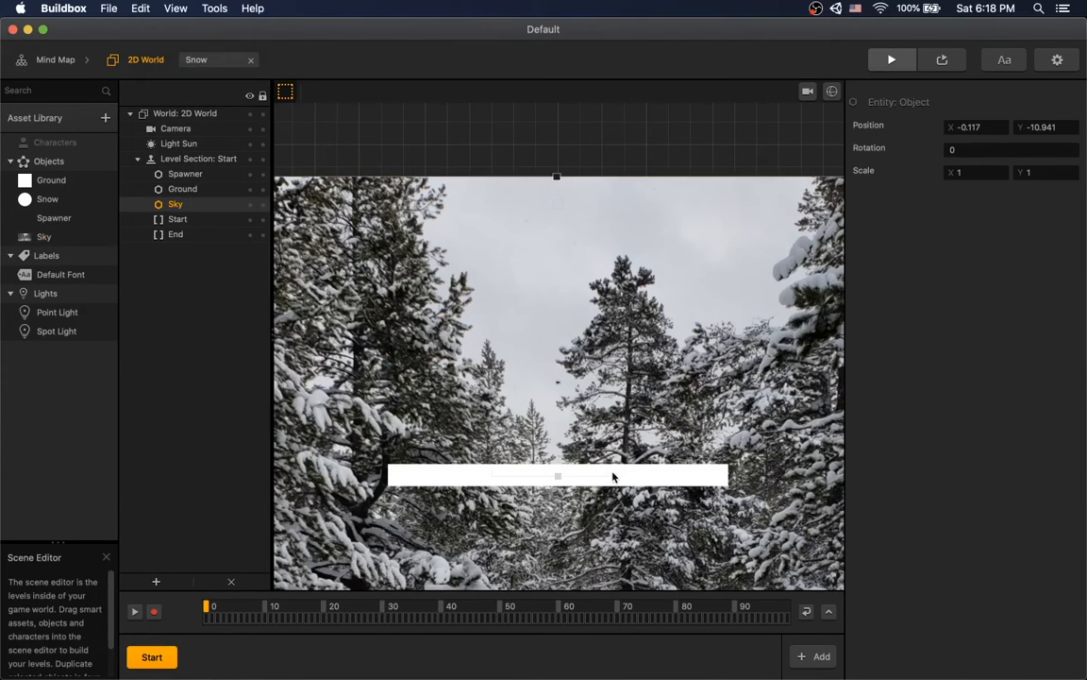